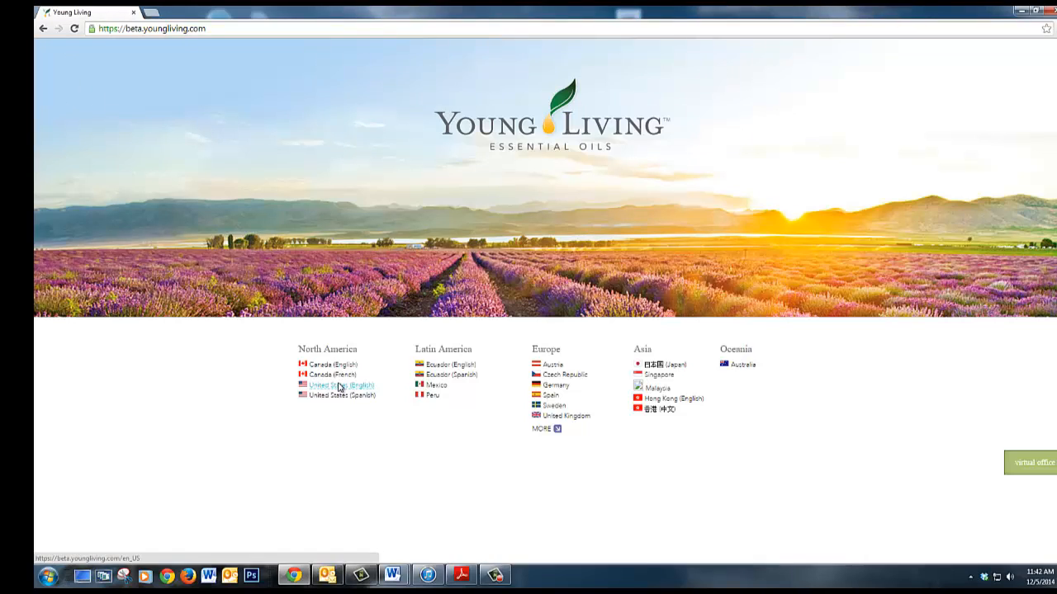
- Choose the United States (English) site and go to the Virtual Office sign-in page
click(338, 386)
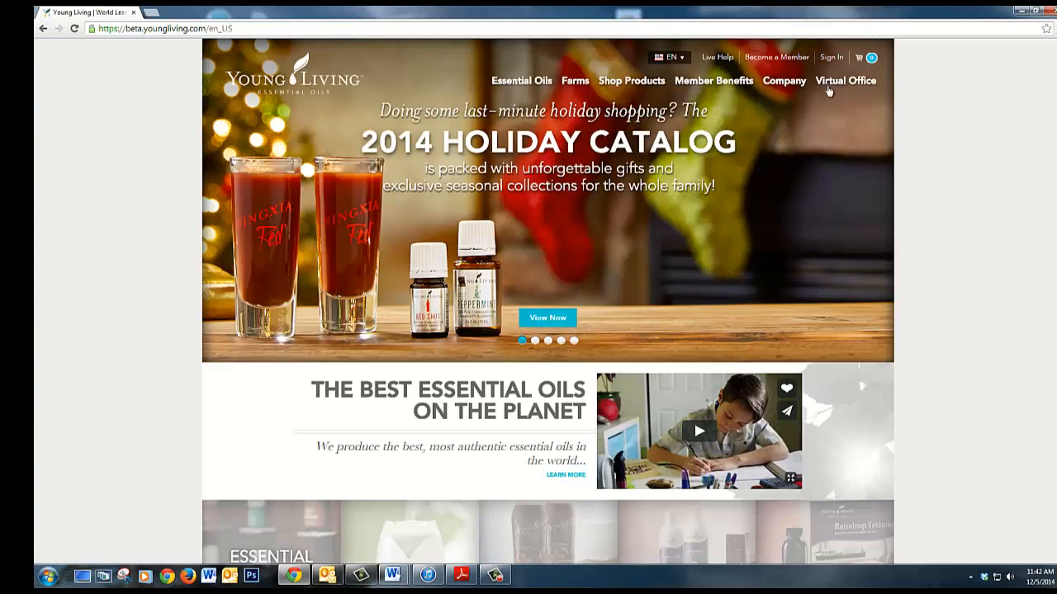
click(845, 79)
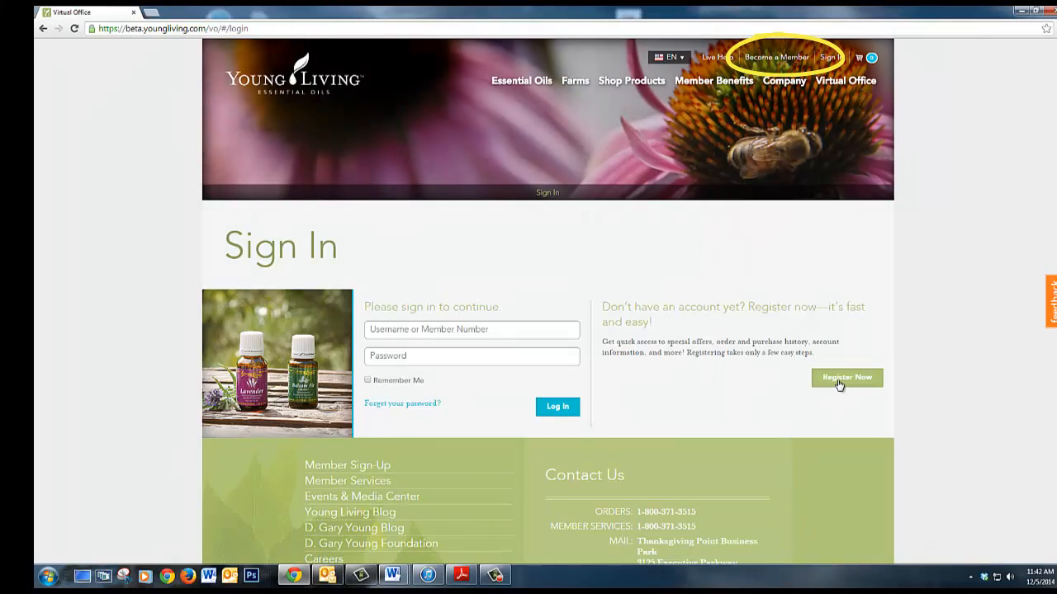
click(845, 376)
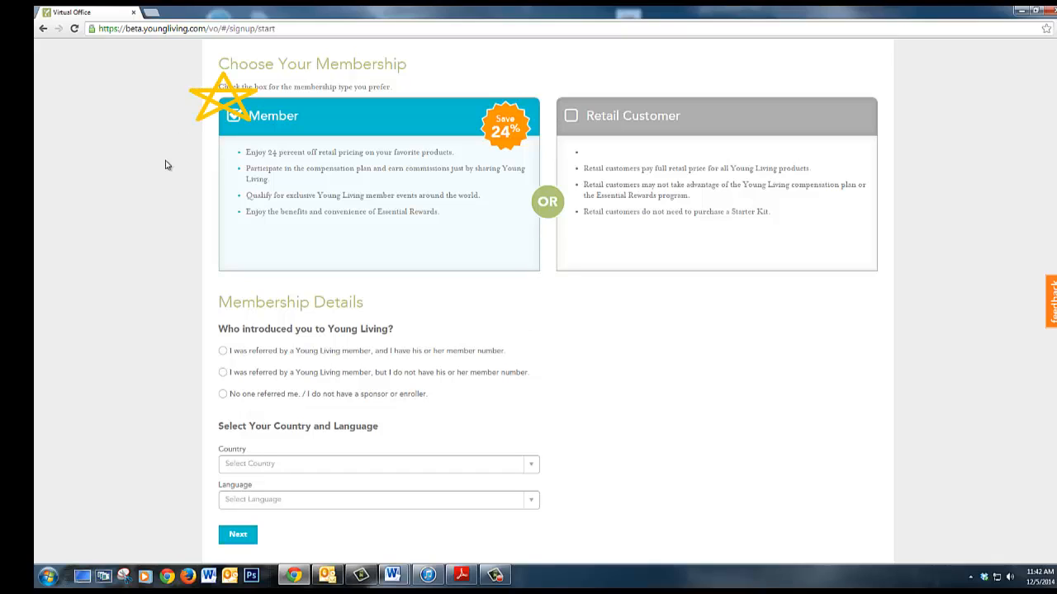
mouse_move(129, 145)
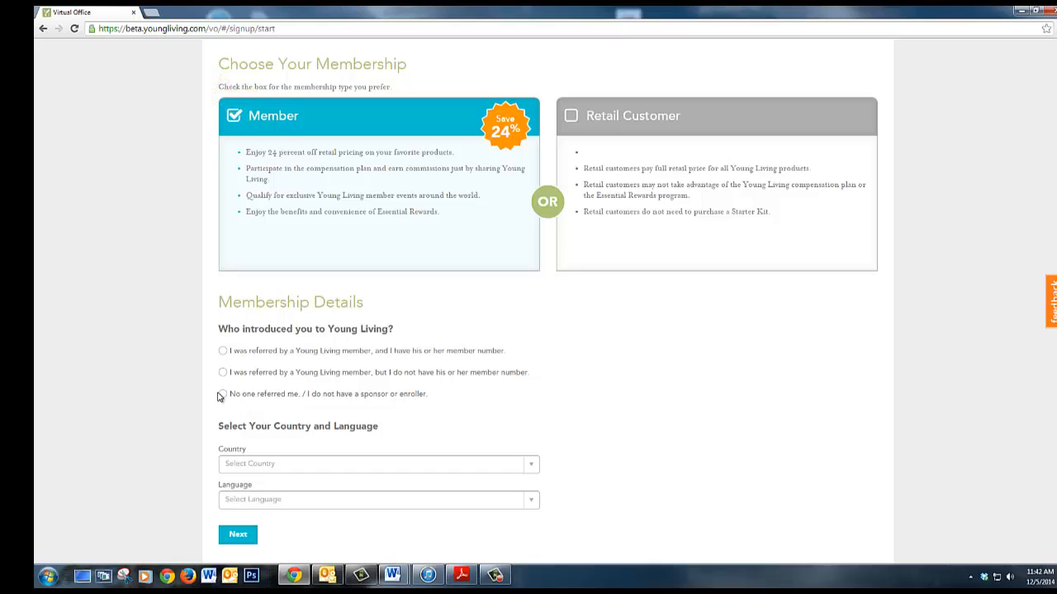
click(223, 350)
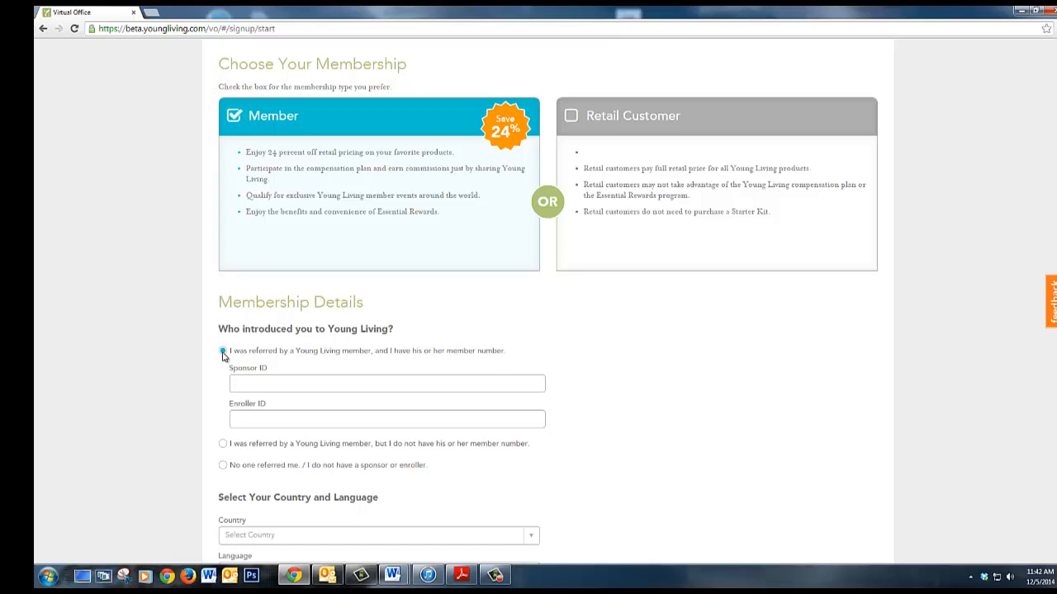
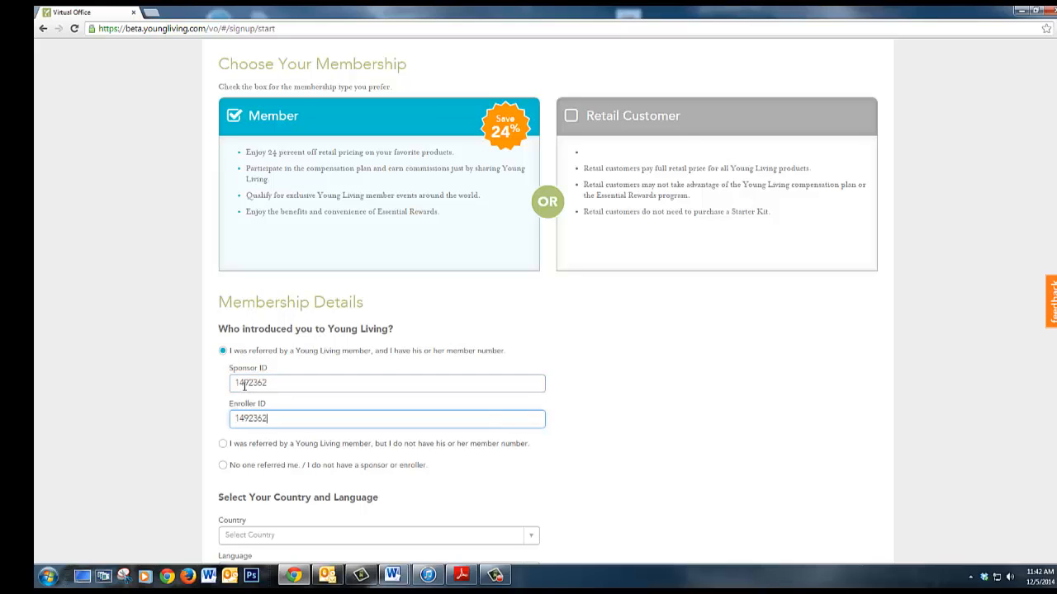
- Choose United States as the country and bring up the language choices
scroll(down, 3)
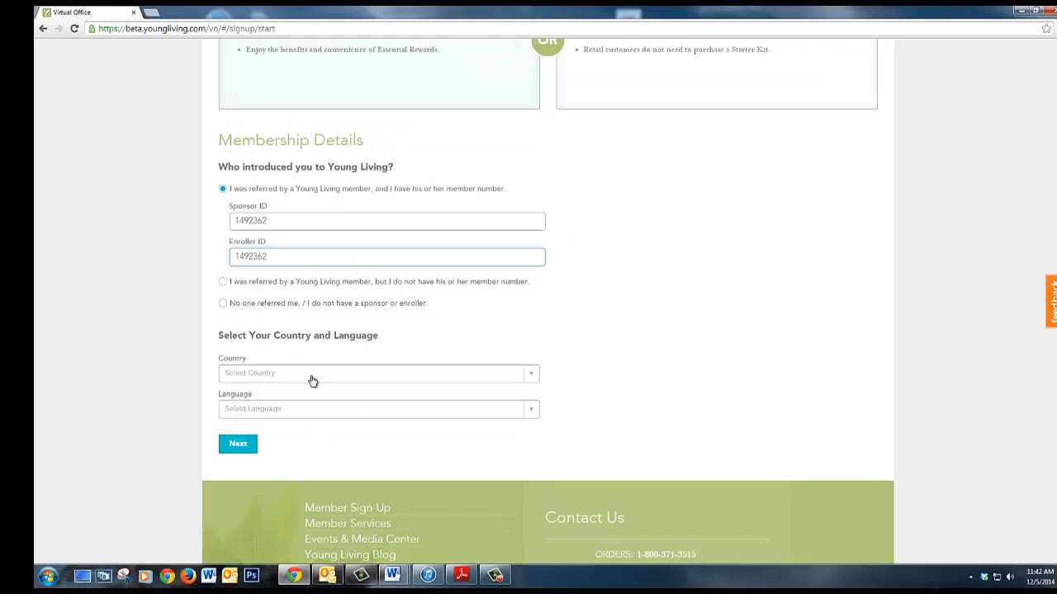
click(371, 373)
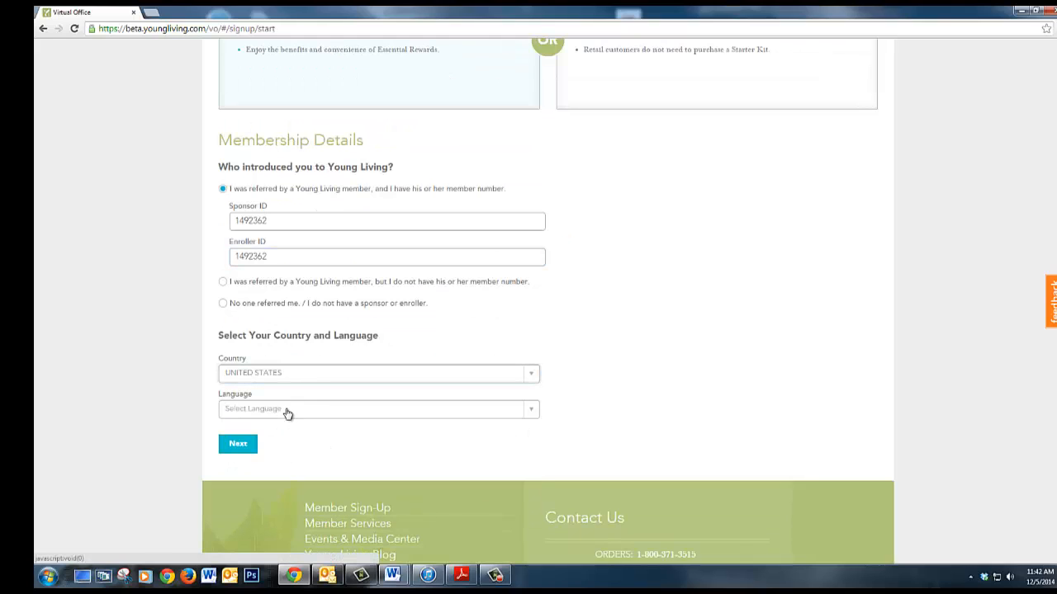
click(238, 444)
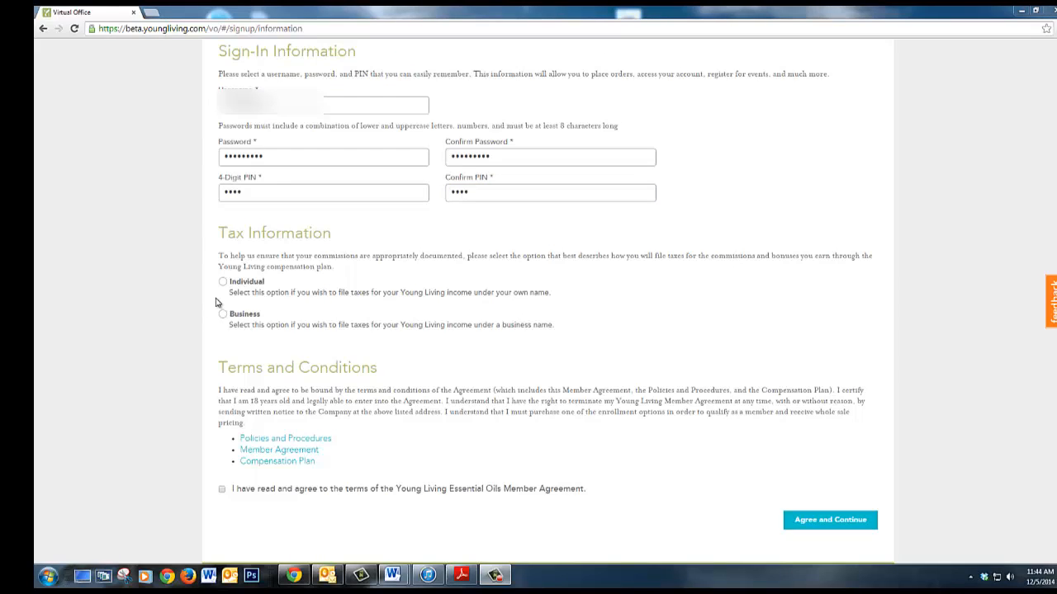
- File taxes as an Individual, accept the member agreement, and continue to starter kits
click(222, 281)
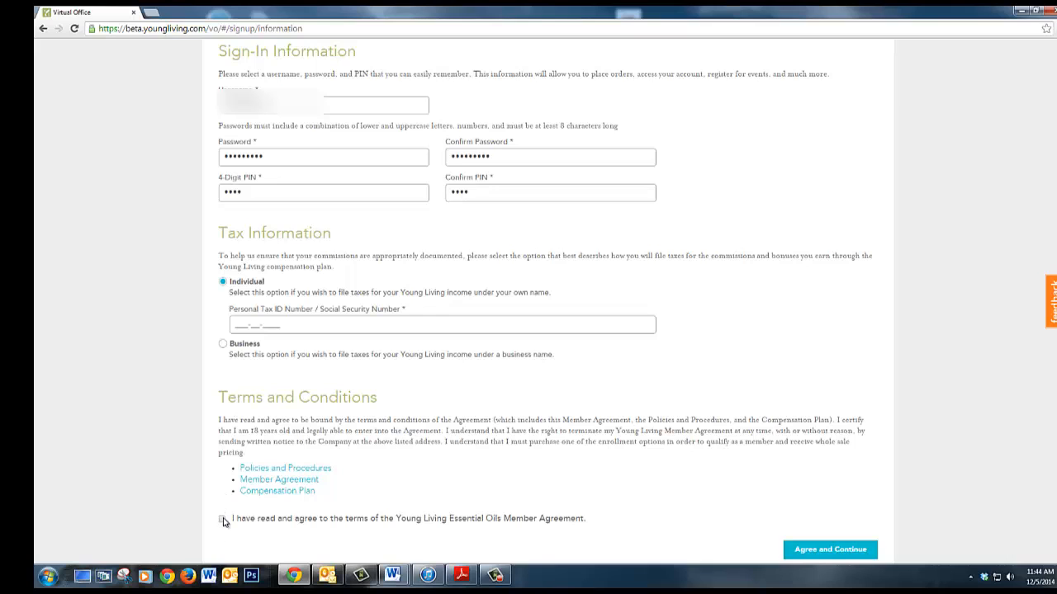
click(222, 518)
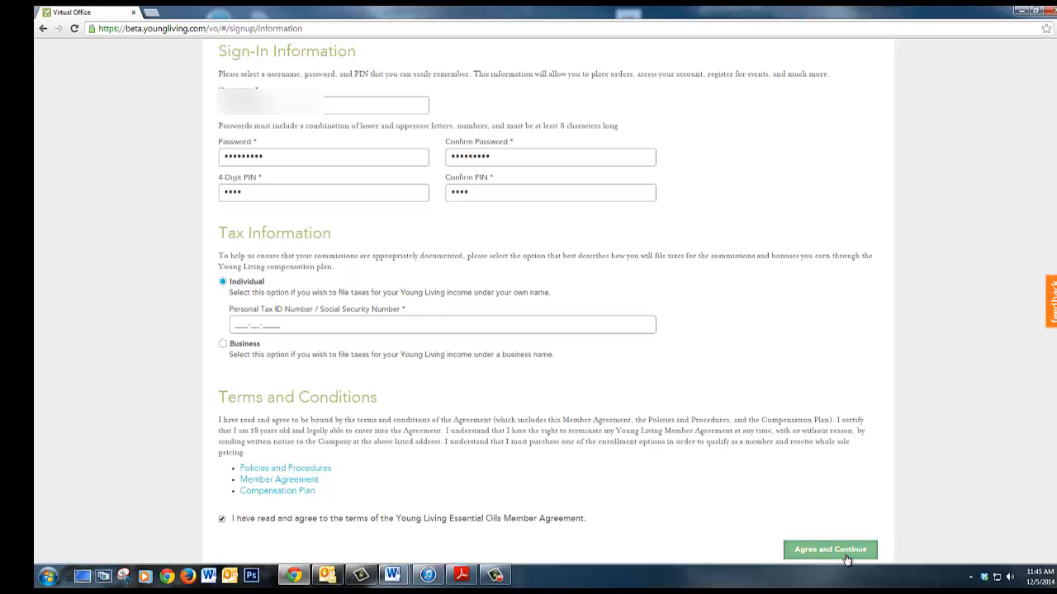
click(829, 548)
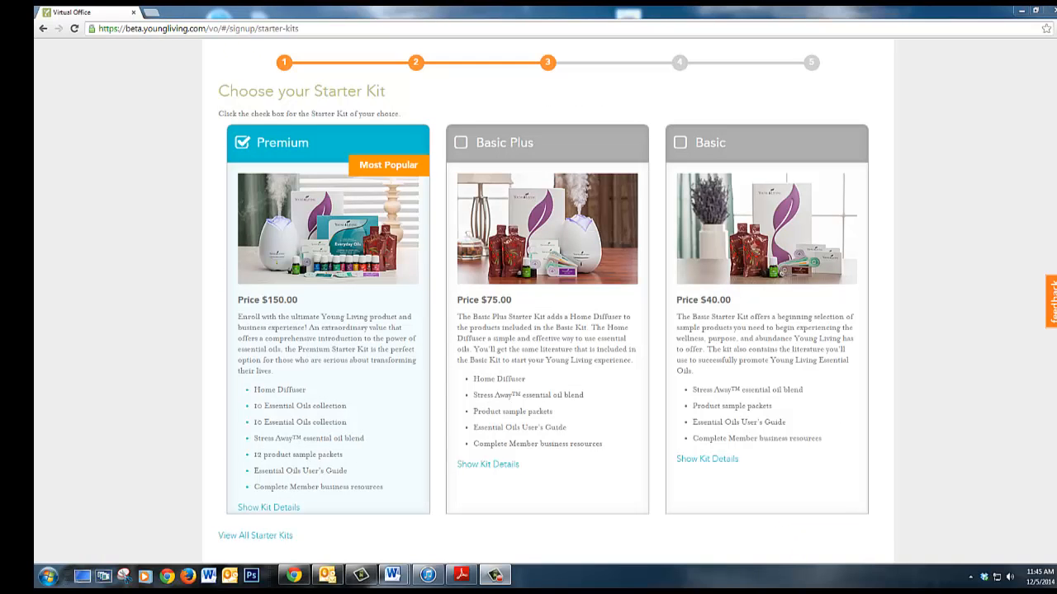
mouse_move(161, 251)
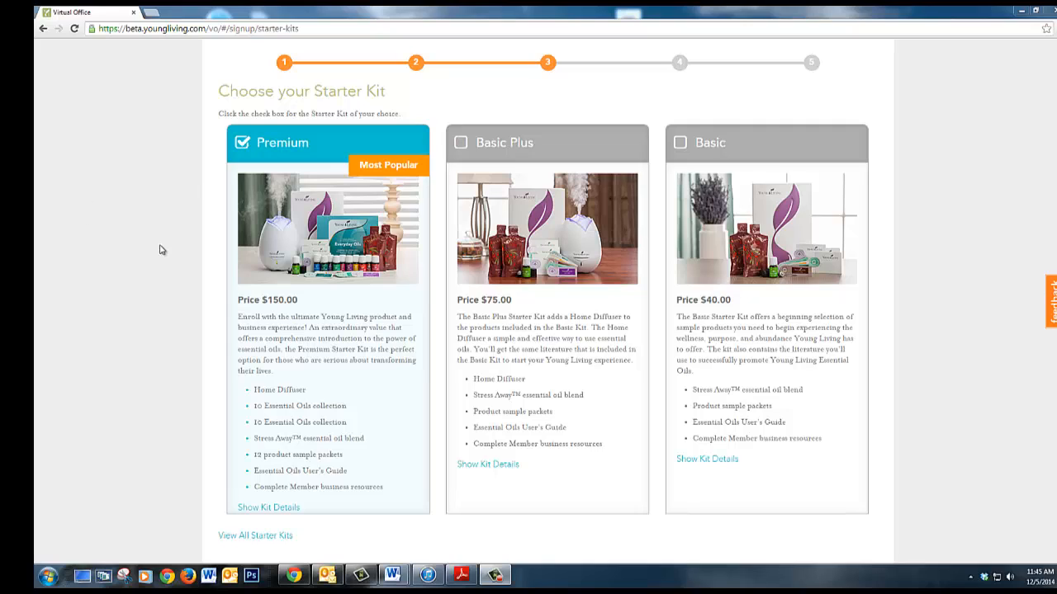
mouse_move(202, 229)
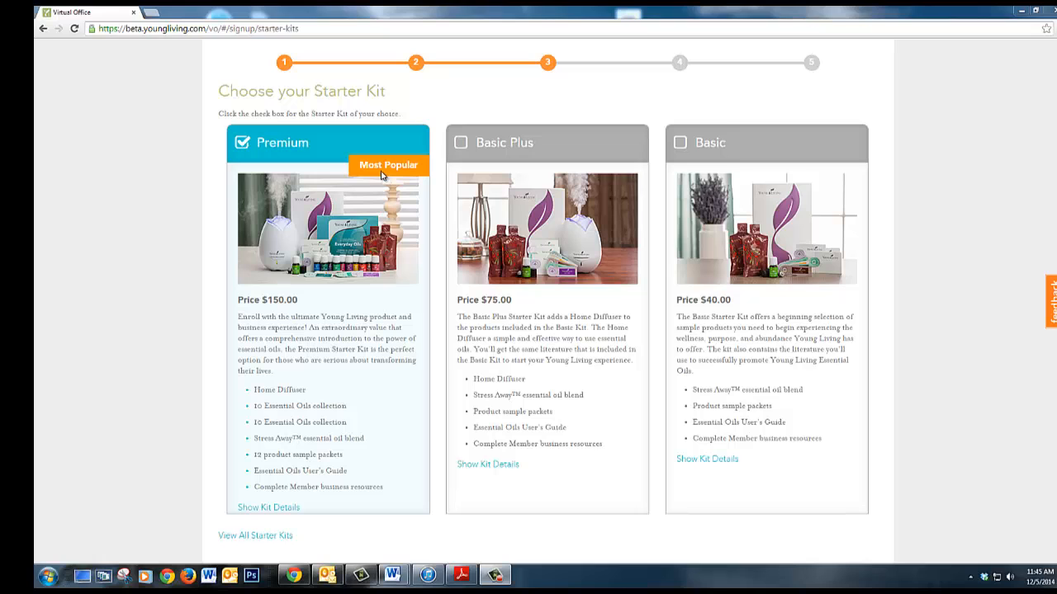
mouse_move(285, 145)
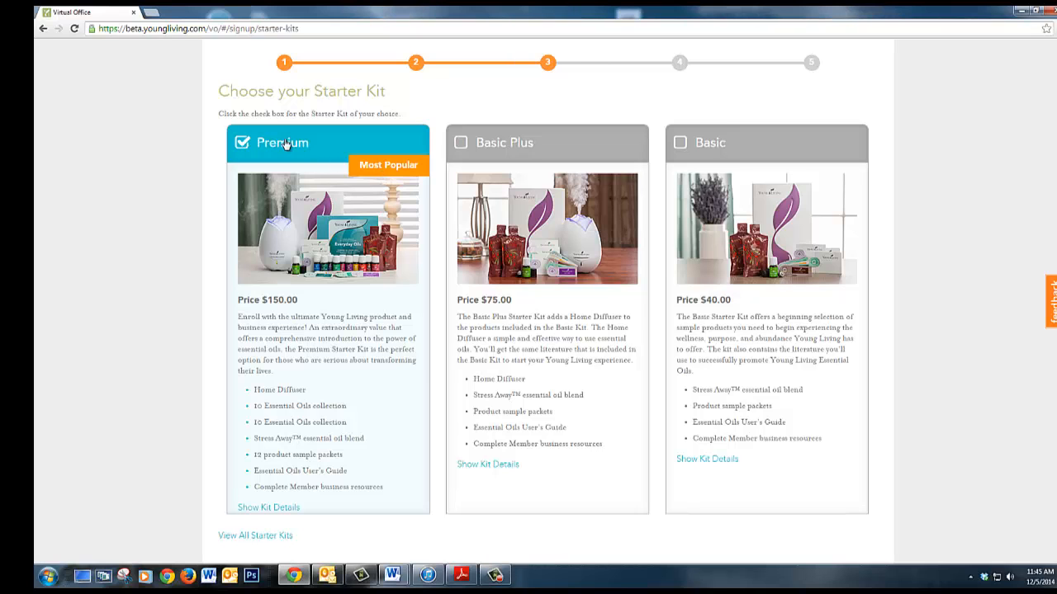
scroll(down, 3)
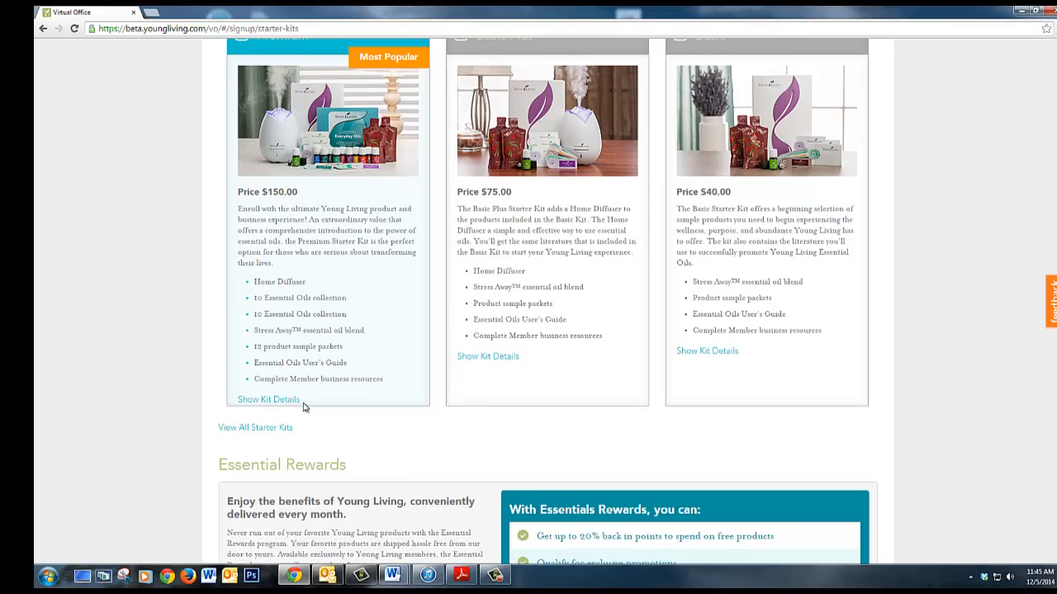
scroll(down, 3)
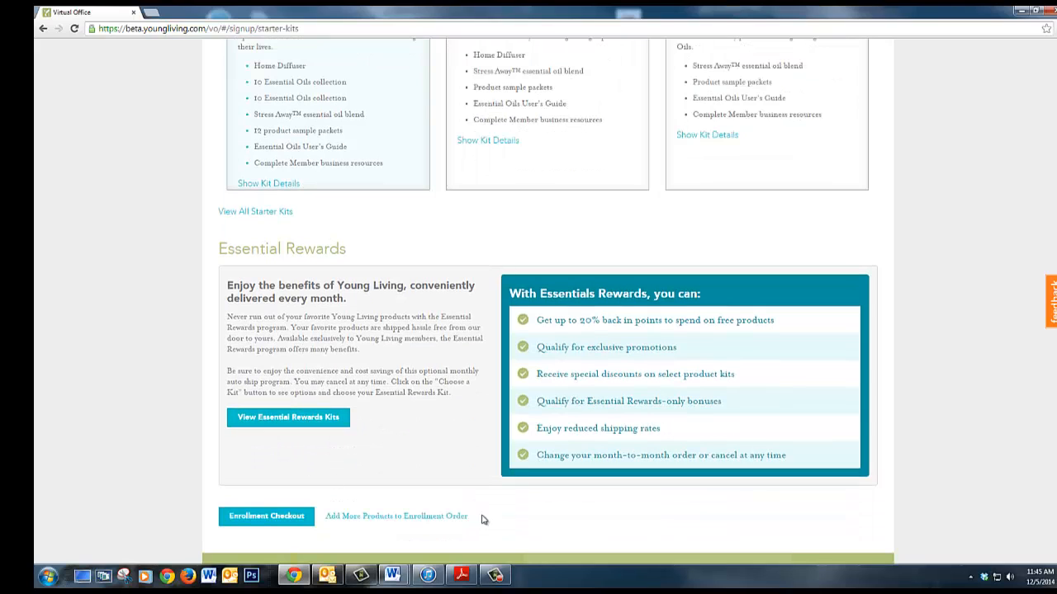
mouse_move(627, 522)
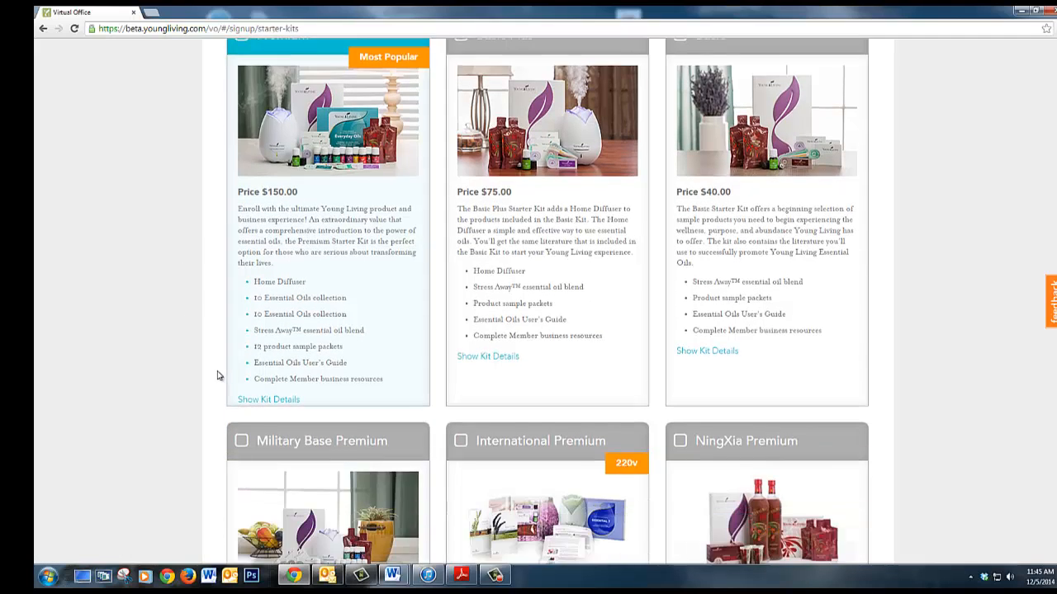
- Review all starter kits and proceed to Enrollment Checkout with the Premium kit
scroll(down, 3)
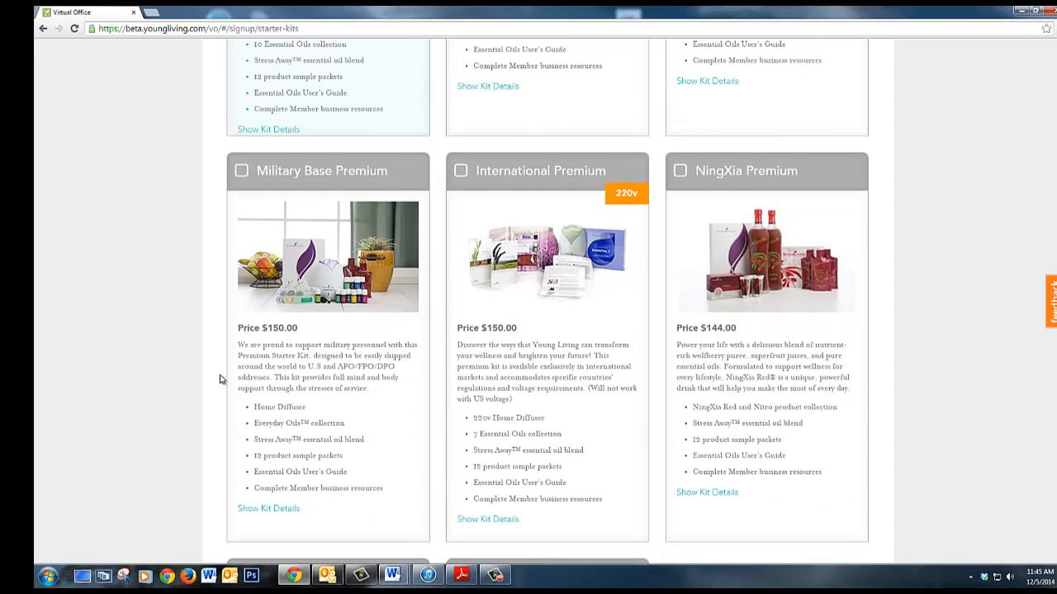
scroll(down, 3)
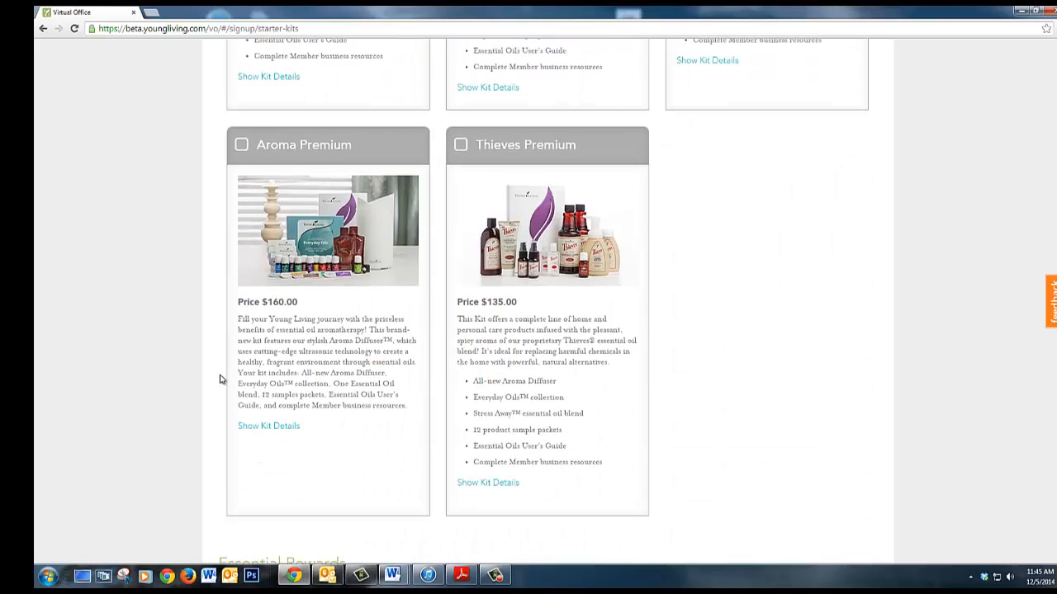
scroll(down, 3)
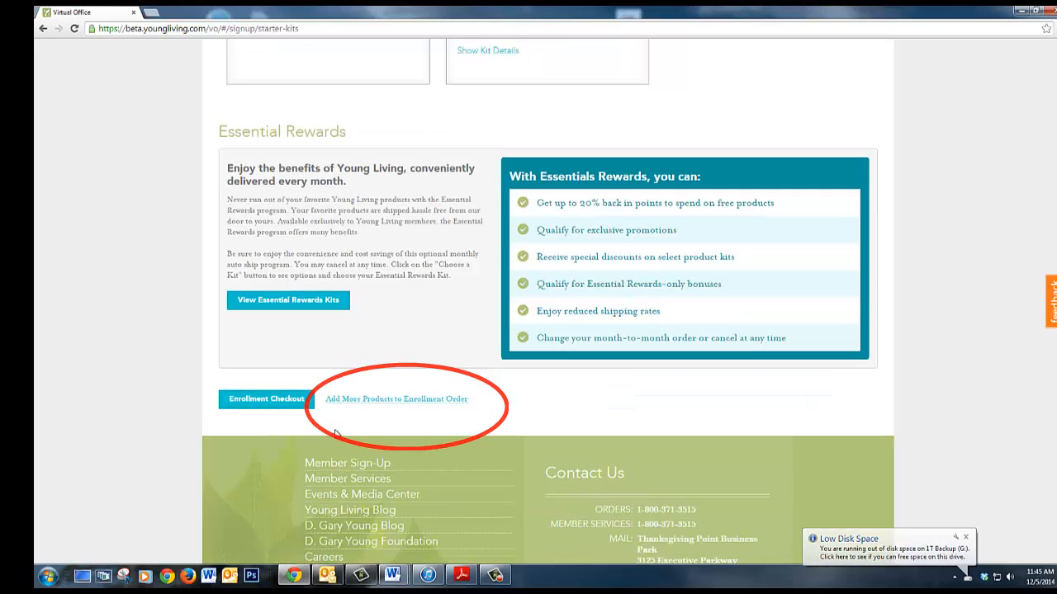
click(266, 398)
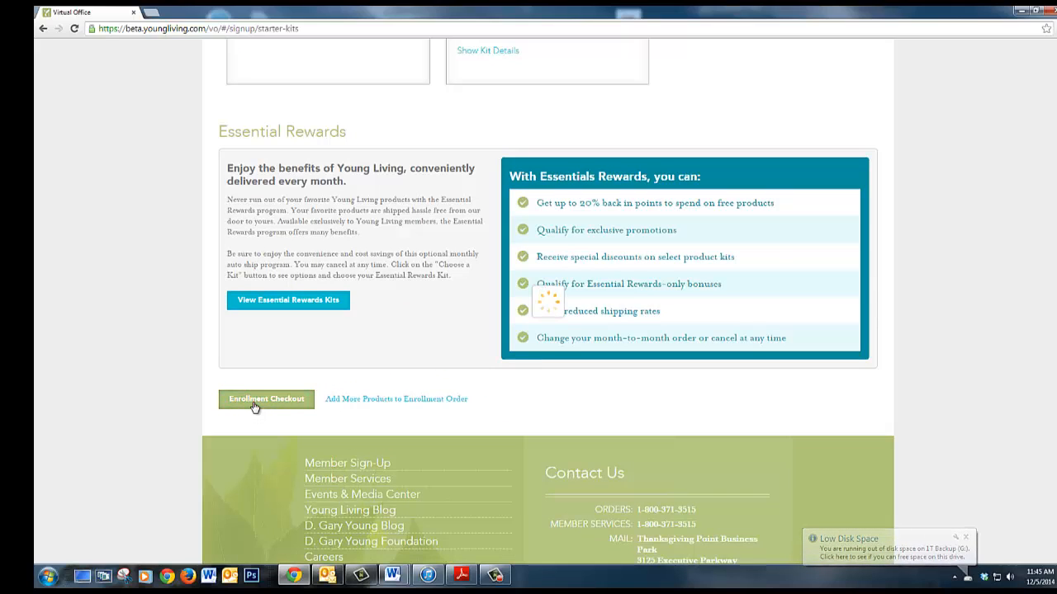
- Choose FedEx Ground shipping at $9.99
click(264, 398)
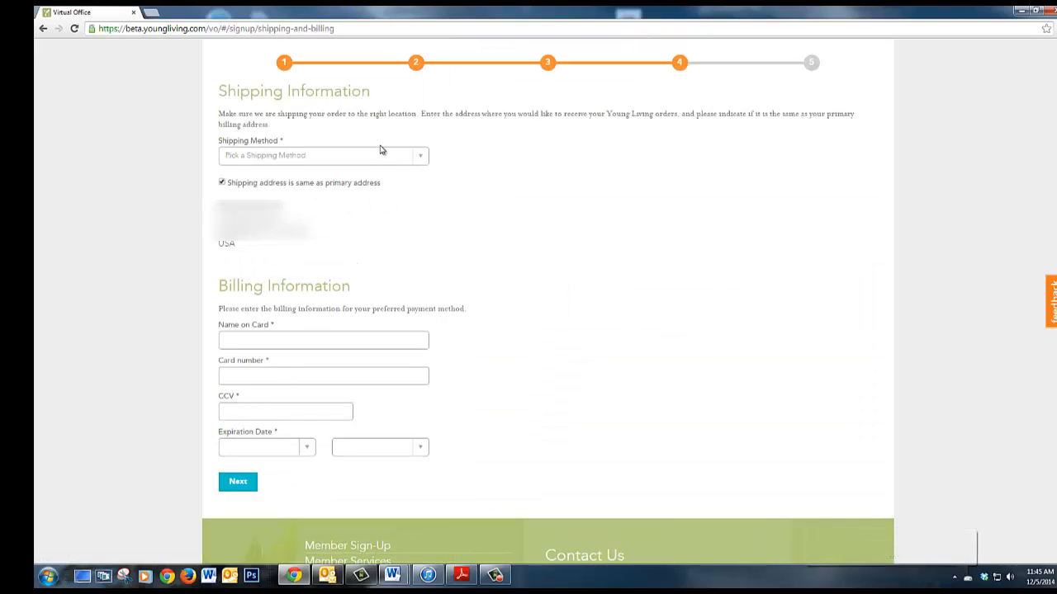
click(322, 155)
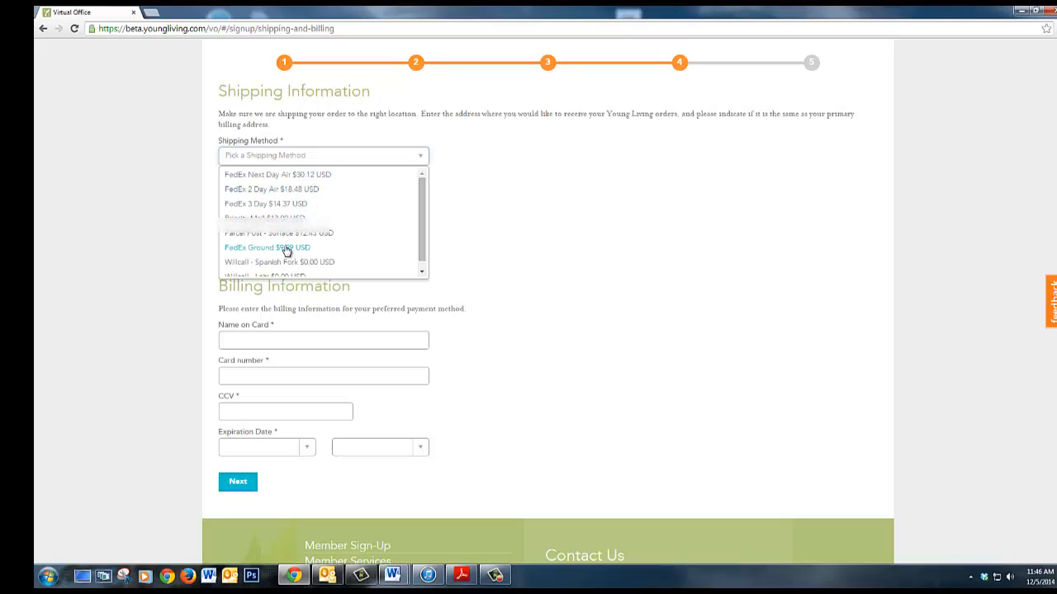
click(267, 248)
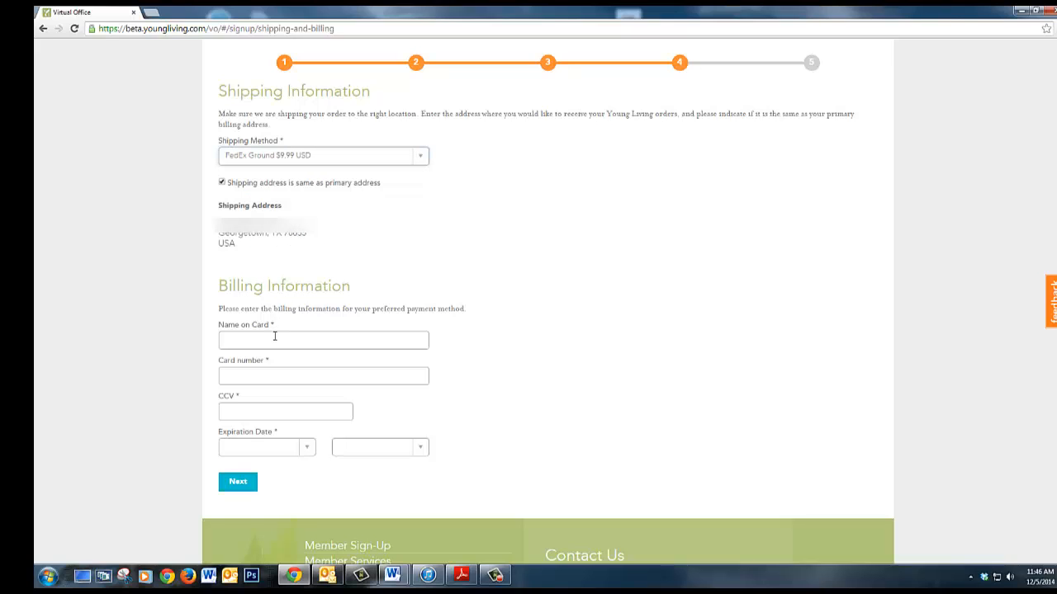
- Submit billing details for review and place the $173.19 Premium Starter Kit order
click(324, 340)
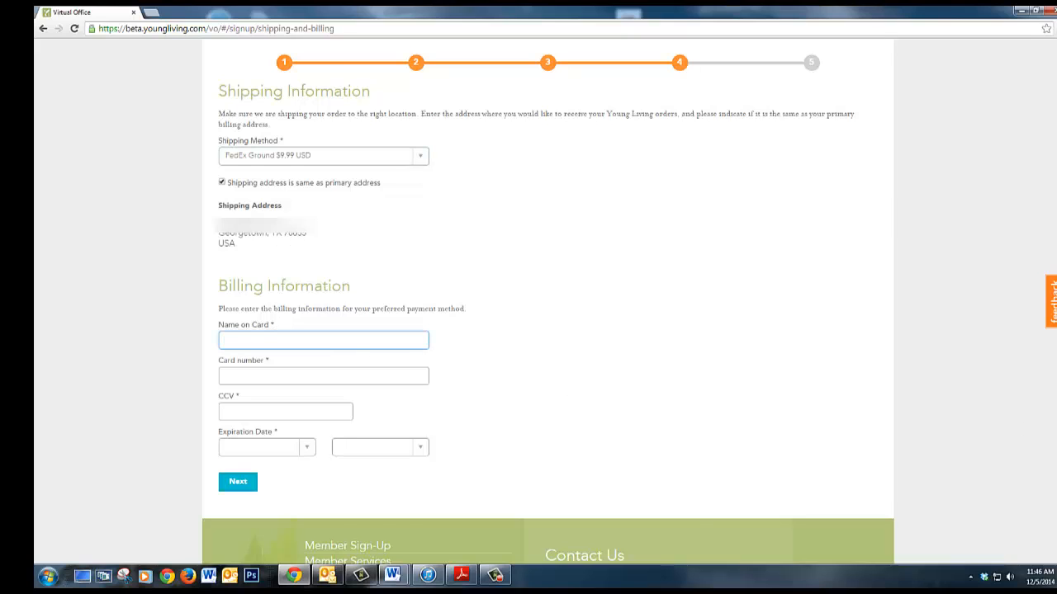
click(238, 483)
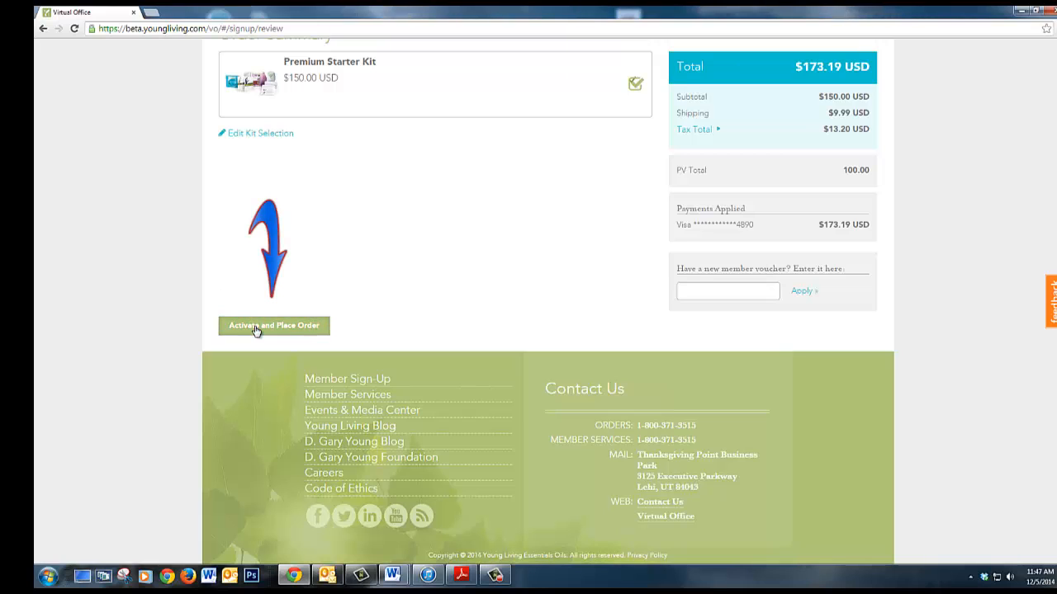
click(274, 326)
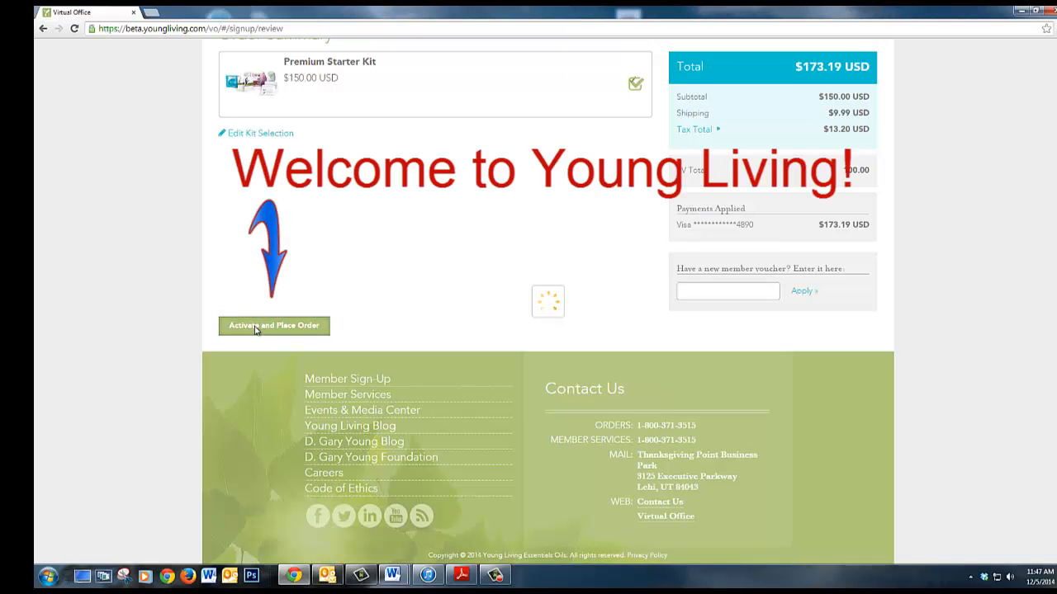